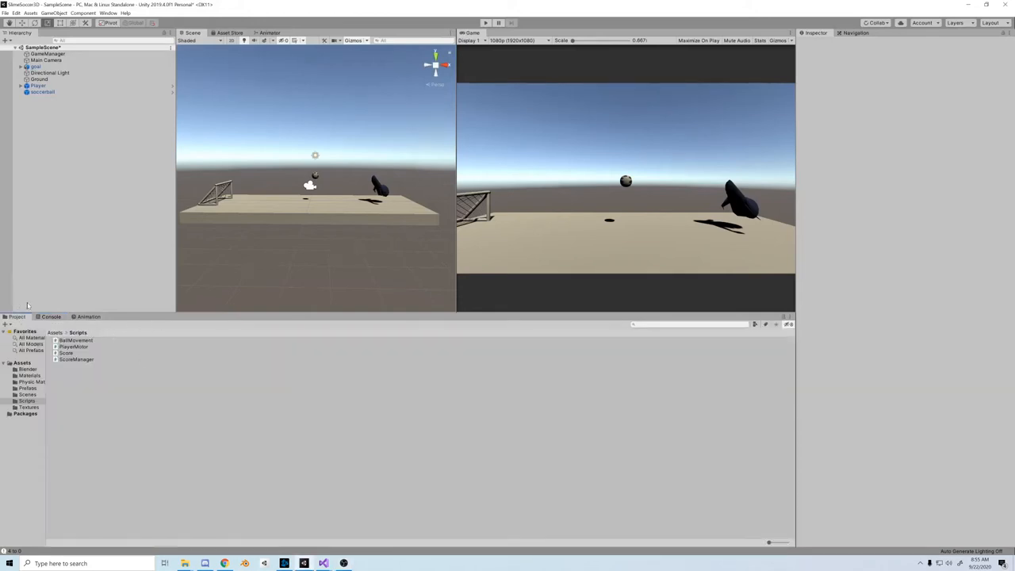
Create an empty SoccerBallSpawn object in the soccer scene's Hierarchy.
right_click(43, 92)
text(SoccerBallSpawn)
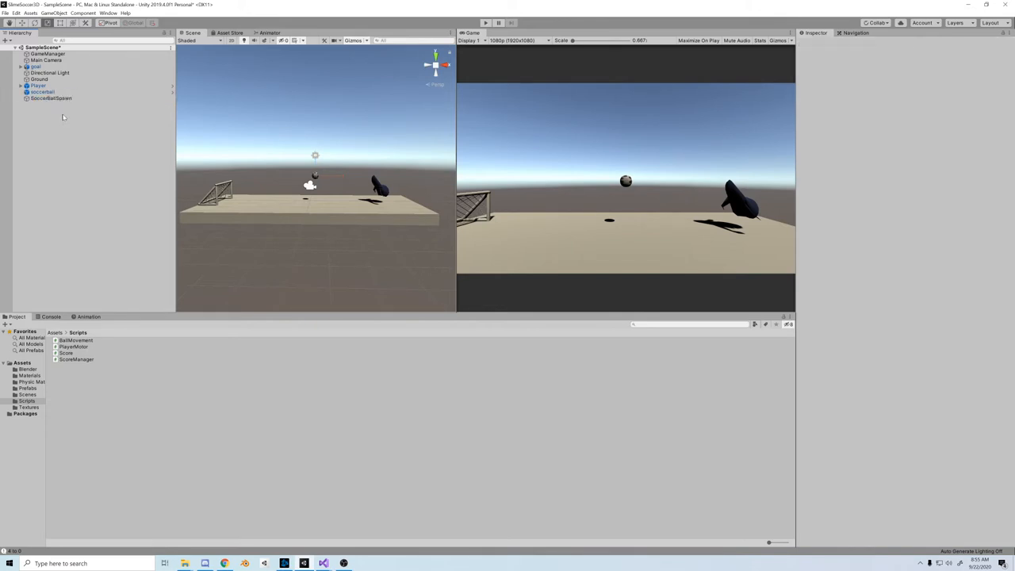
Create a SpawnManager C# script in the Scripts folder and open it in Visual Studio.
click(43, 90)
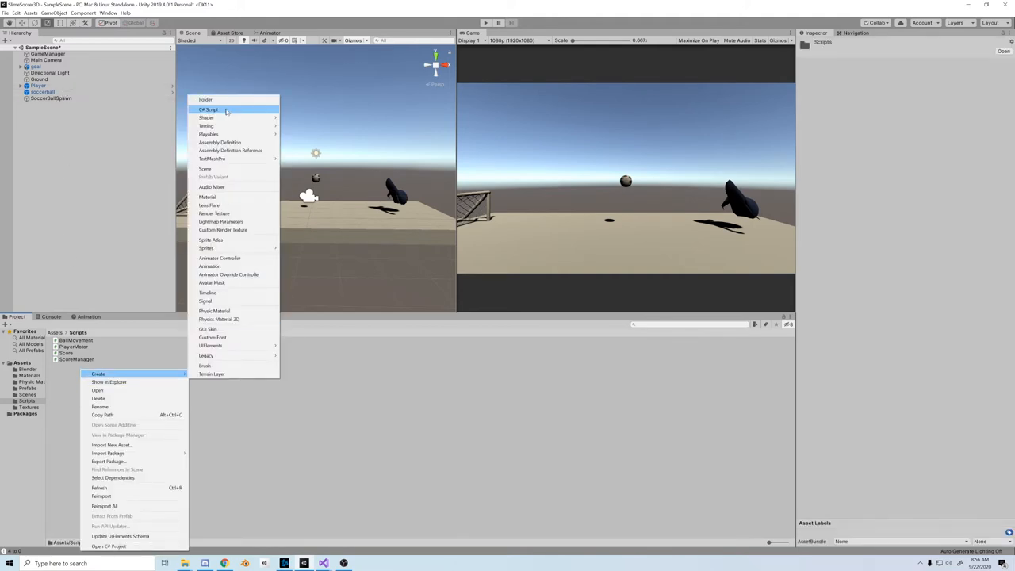
click(210, 109)
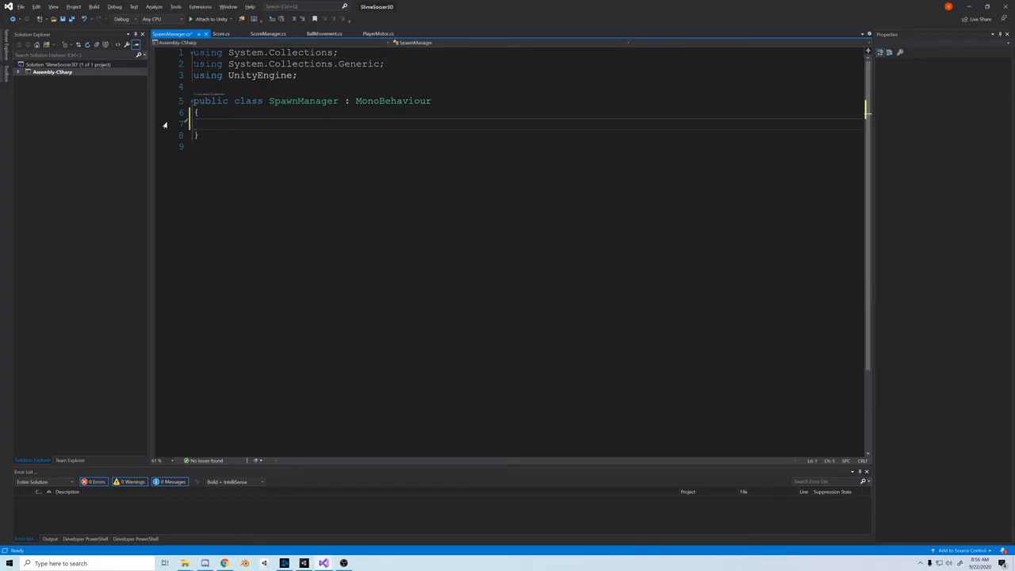
Declare public Transform soccerBallSpawn and GameObject soccerBall, and Instantiate the ball in Start.
text(public Transform soccerBallSpawn;)
click(526, 146)
text(private void Start()
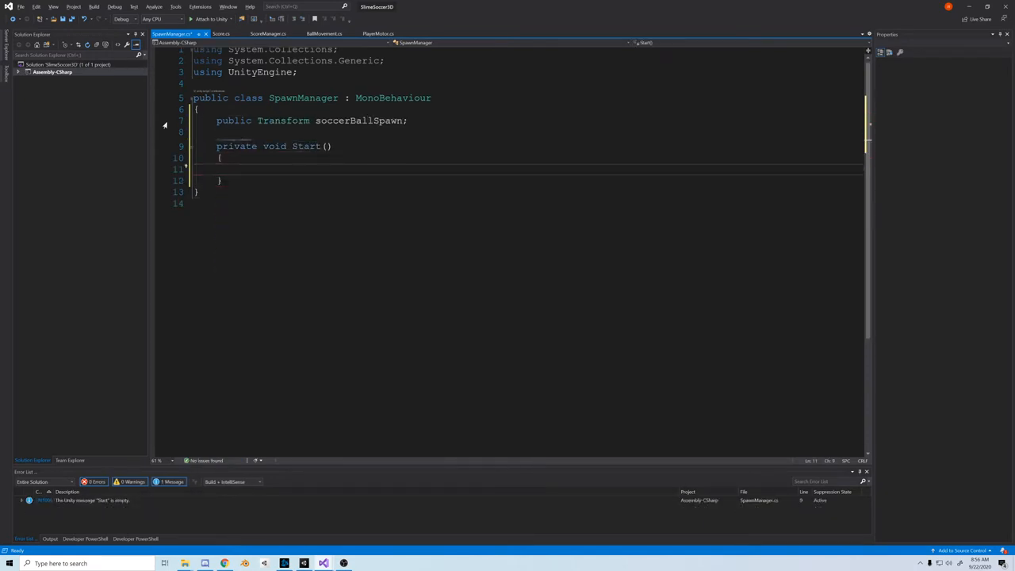
text(public GameObject soccerBall;)
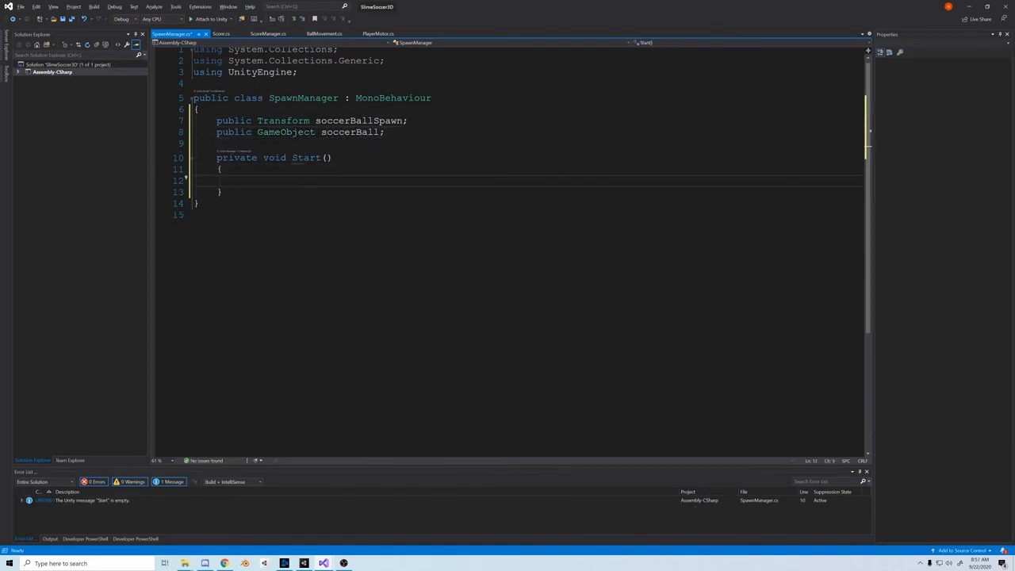
text(Instantiate(socc)
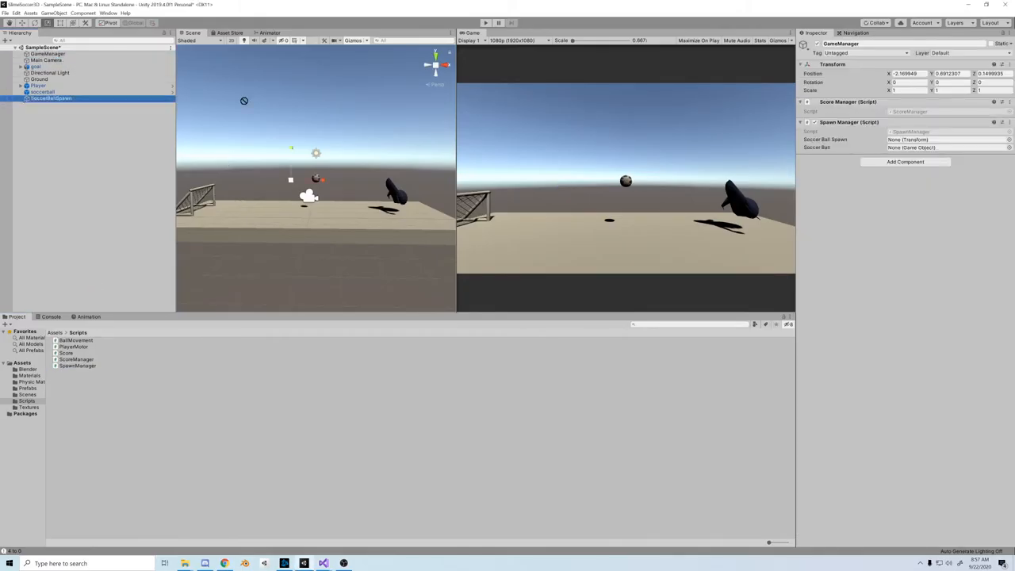
Delete the soccerball from the scene, keeping its prefab, and assign SoccerBallSpawn and the prefab to SpawnManager.
click(41, 90)
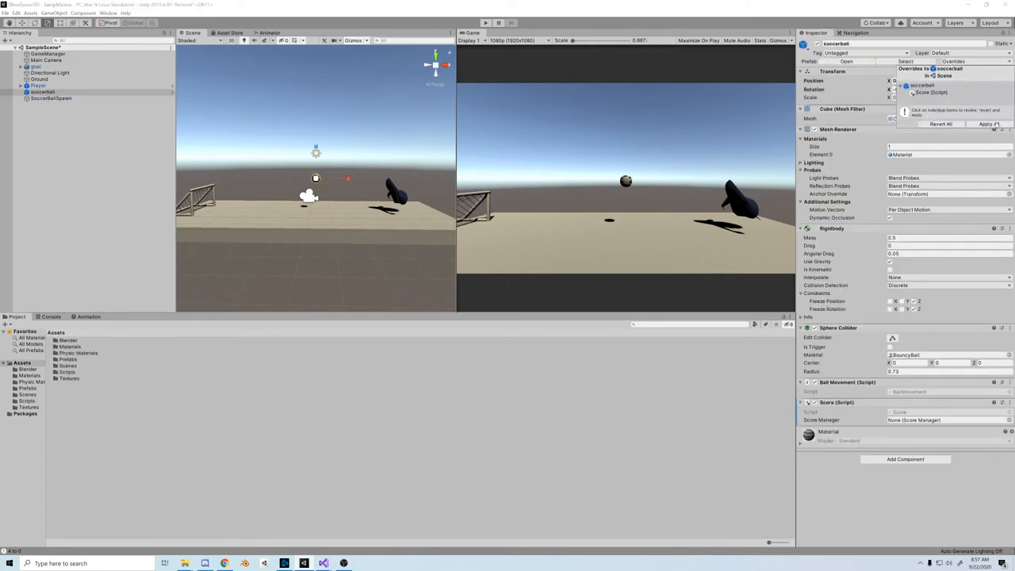
key(delete)
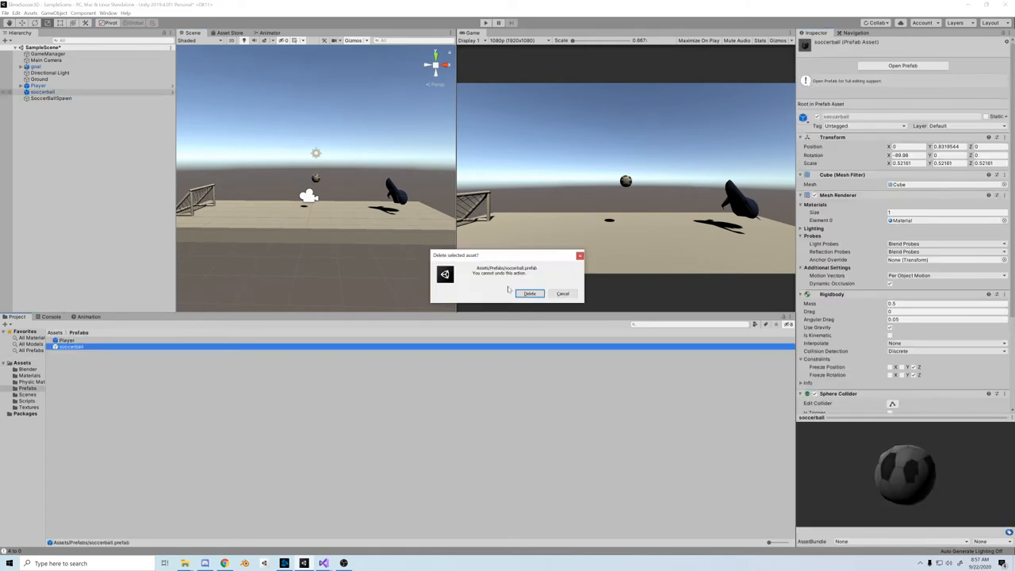
click(530, 293)
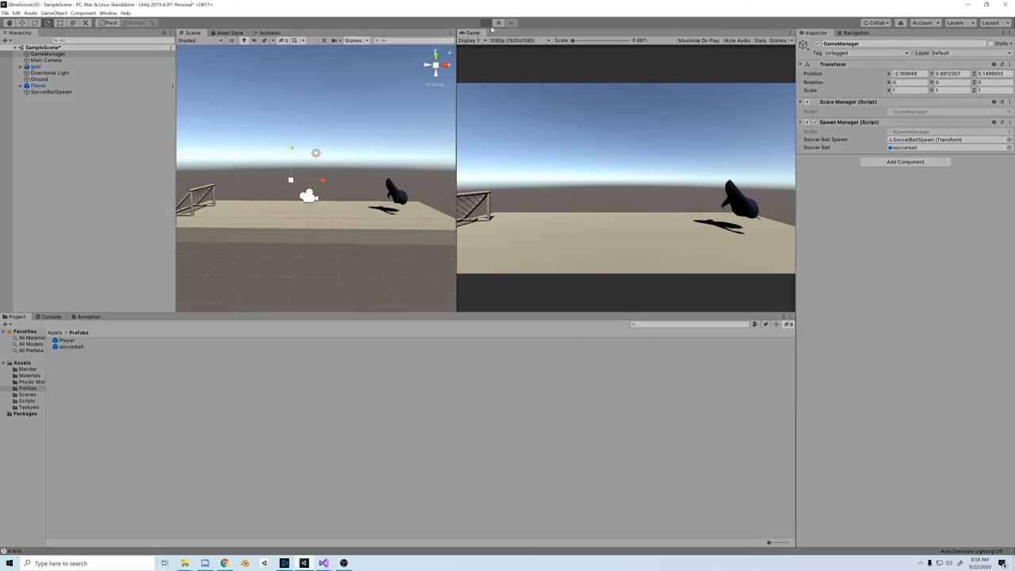
click(485, 22)
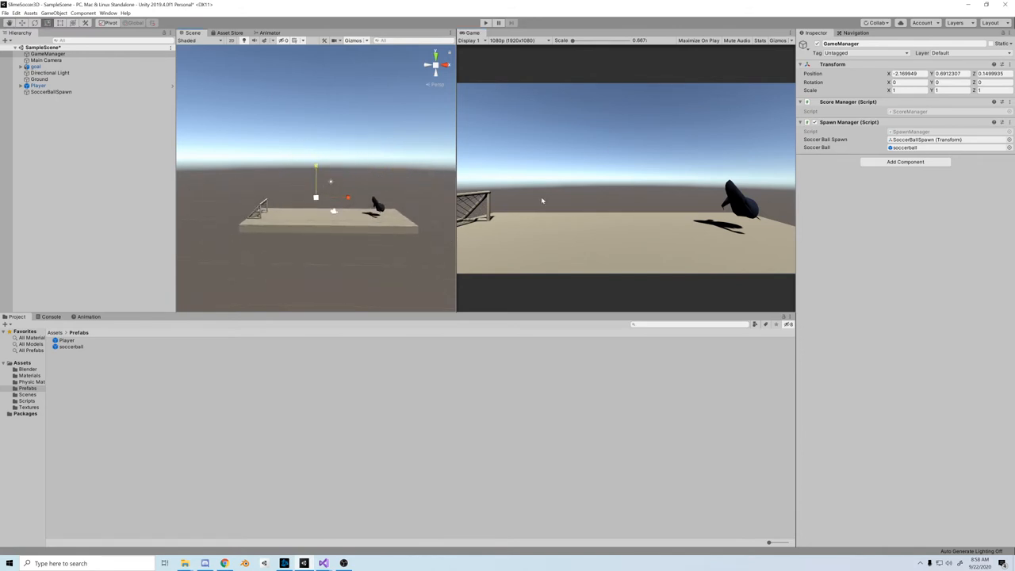
mouse_move(260, 228)
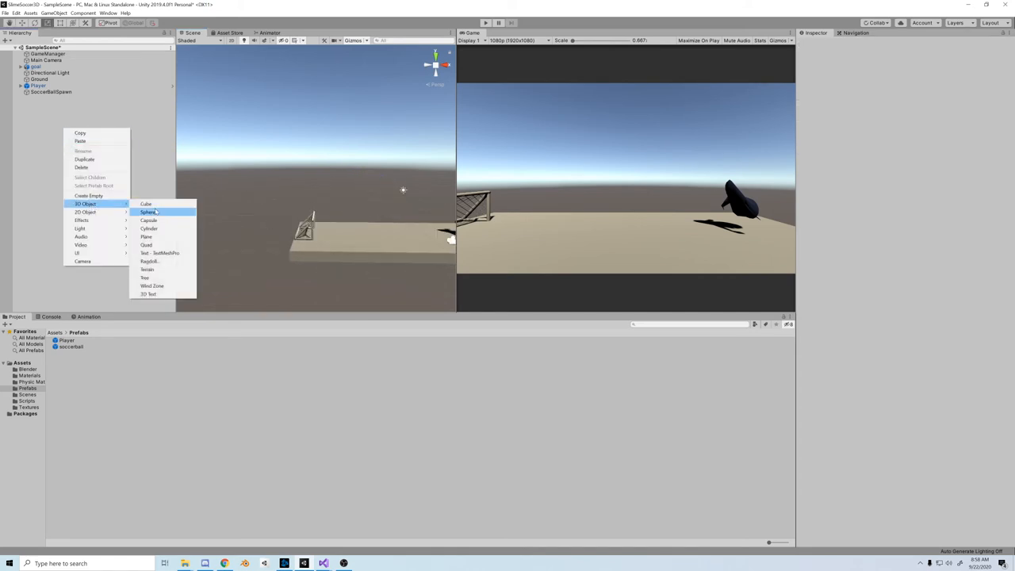
Add a cube scaled and positioned as a tall end wall named PhysicsWall, remove its Mesh Renderer, and duplicate it.
click(146, 203)
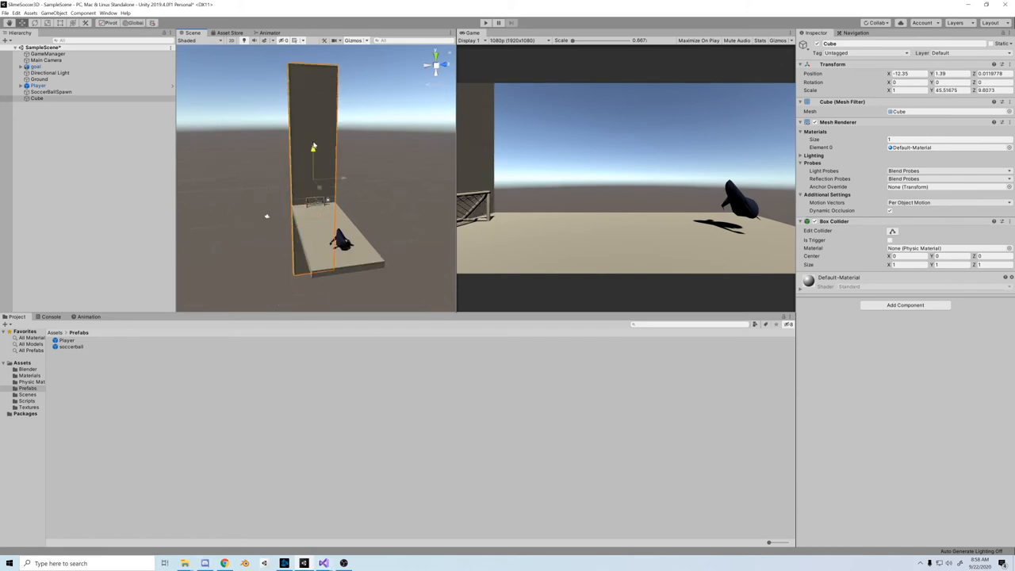
drag(314, 146, 314, 109)
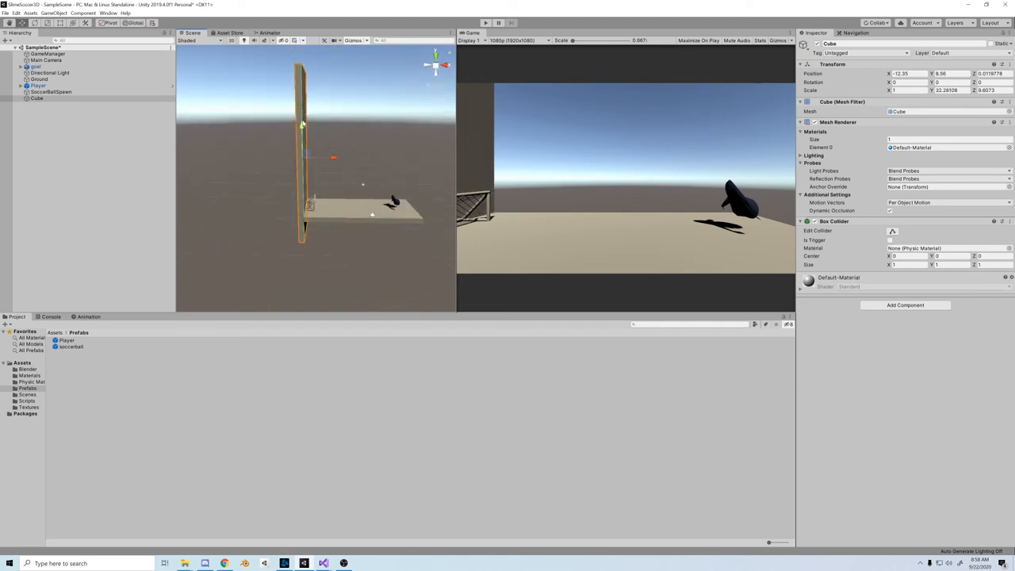
drag(305, 123, 305, 109)
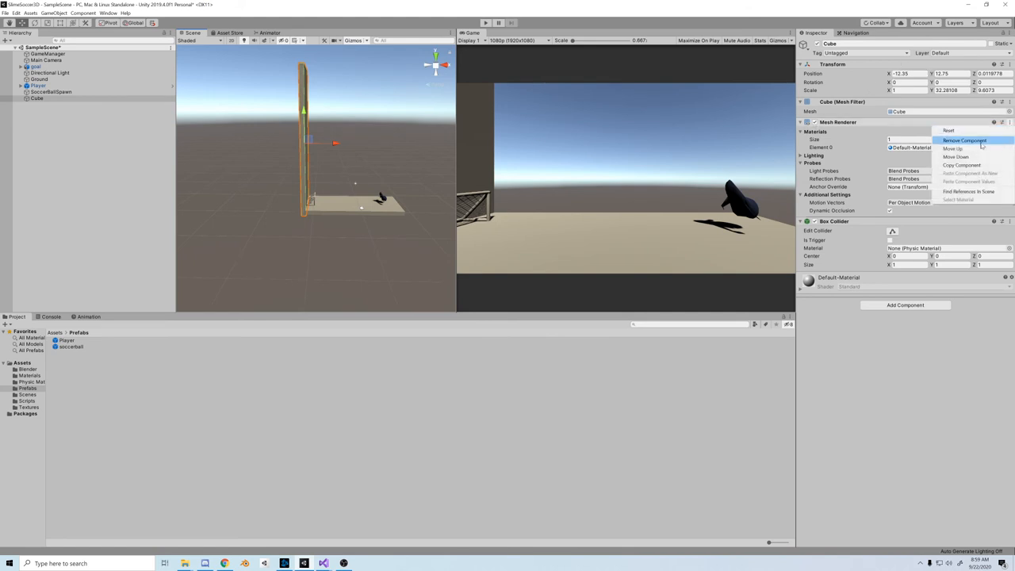
click(964, 139)
text(P1InvisWall)
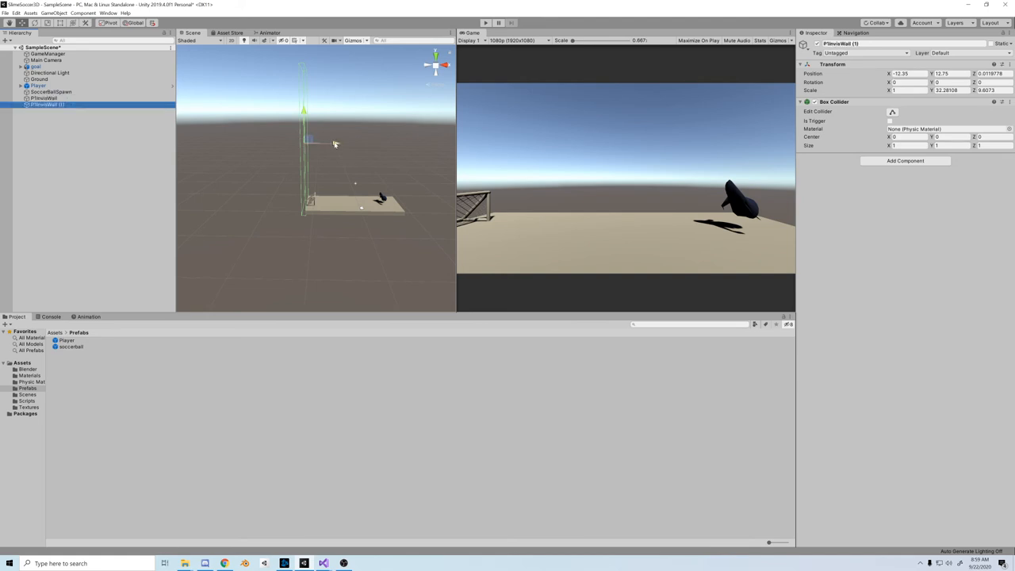
Move the copied PhysicsWall to the field's opposite edge and run the game to see the ball spawn.
drag(310, 143, 435, 142)
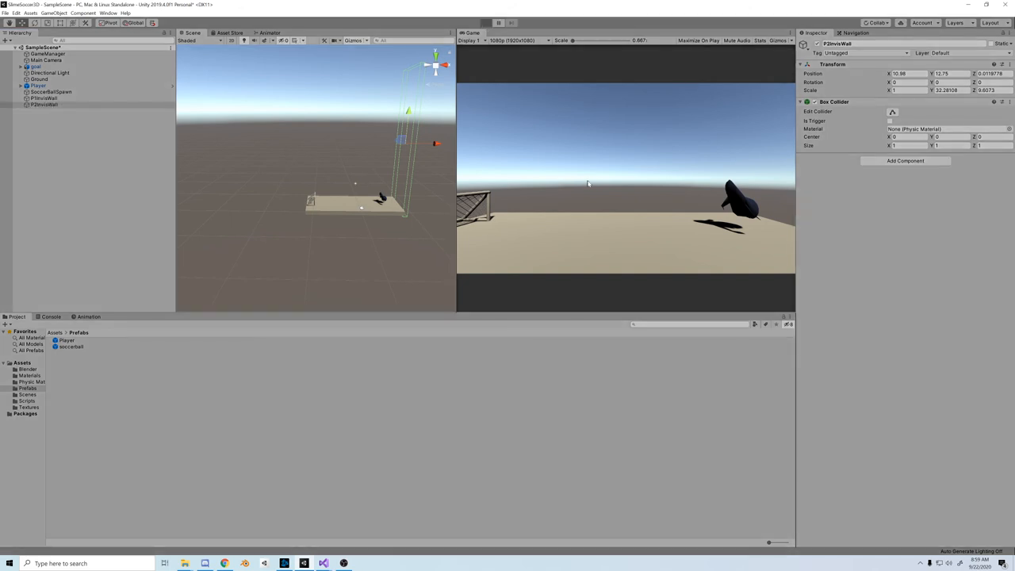
click(486, 22)
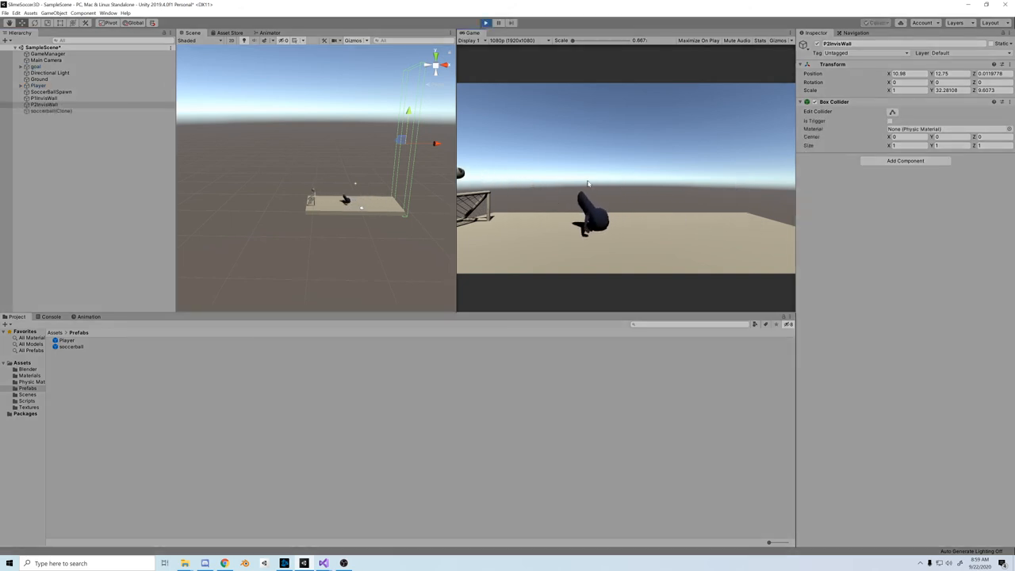